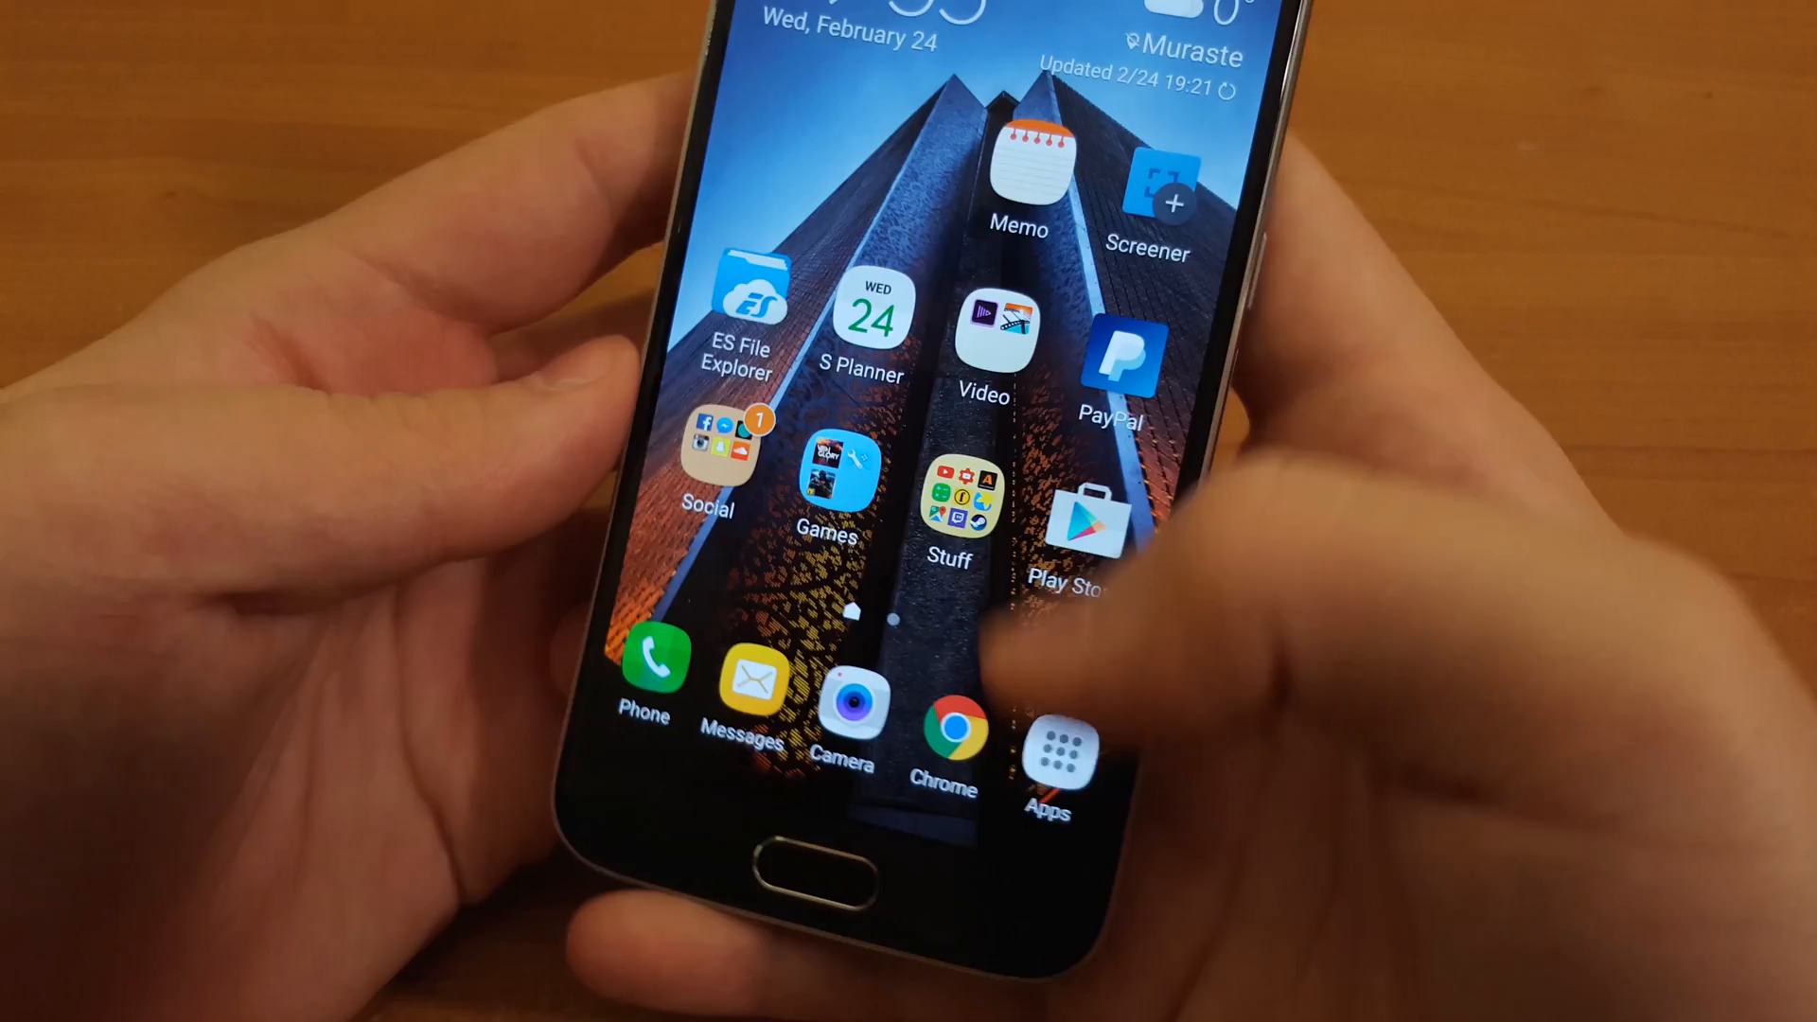
Show the grid of all installed apps from the dock and swipe through its pages
left_click(1049, 747)
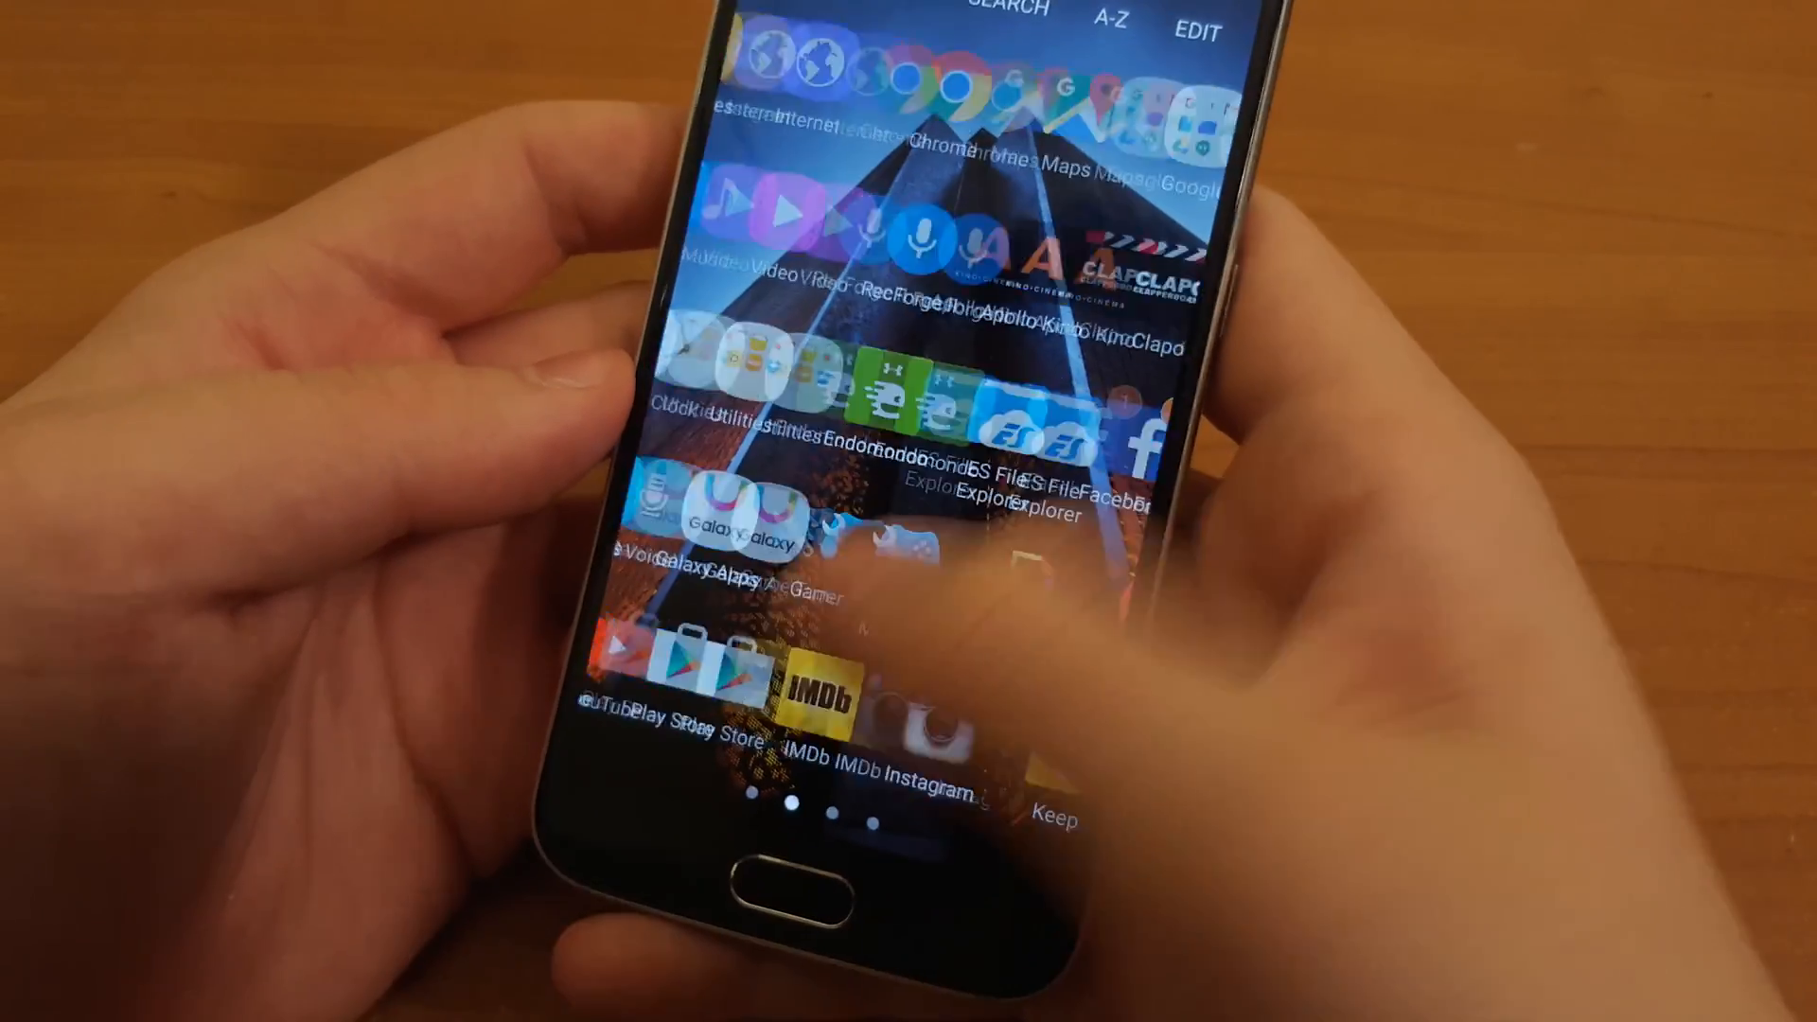
scroll("left", 3)
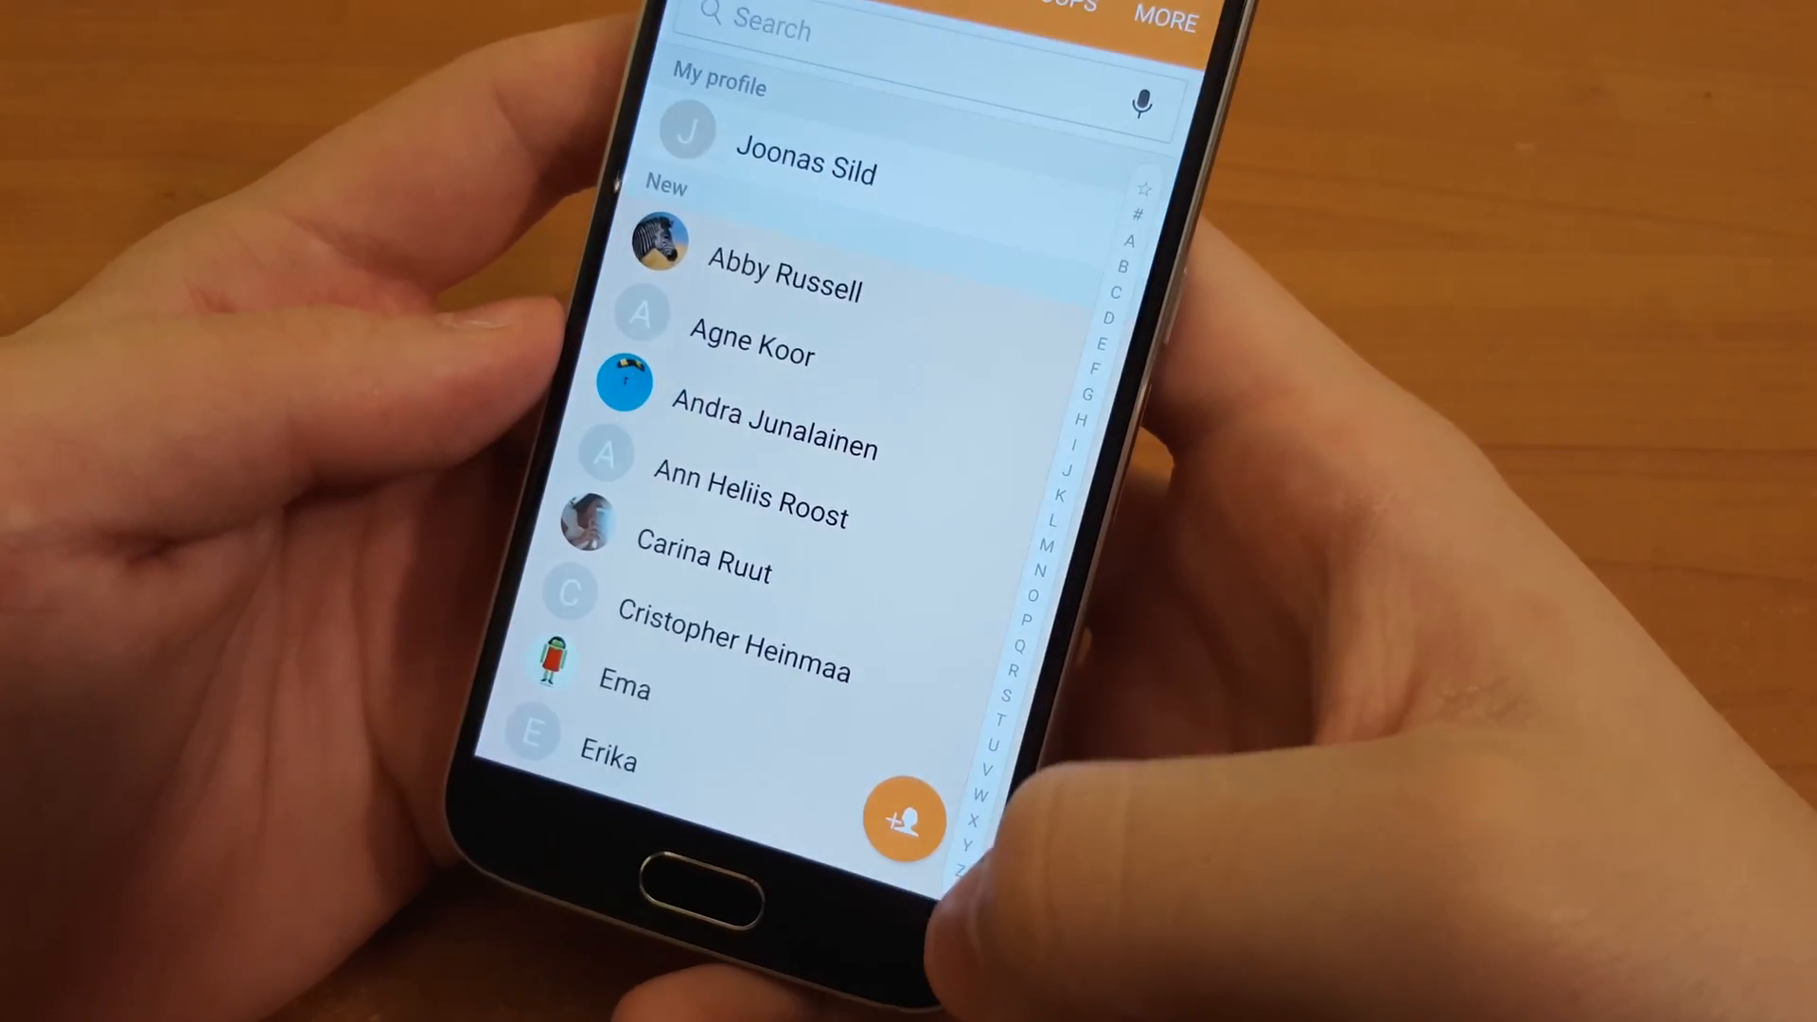
Scroll through the contact list past the profile and alphabetical index
scroll("up", 3)
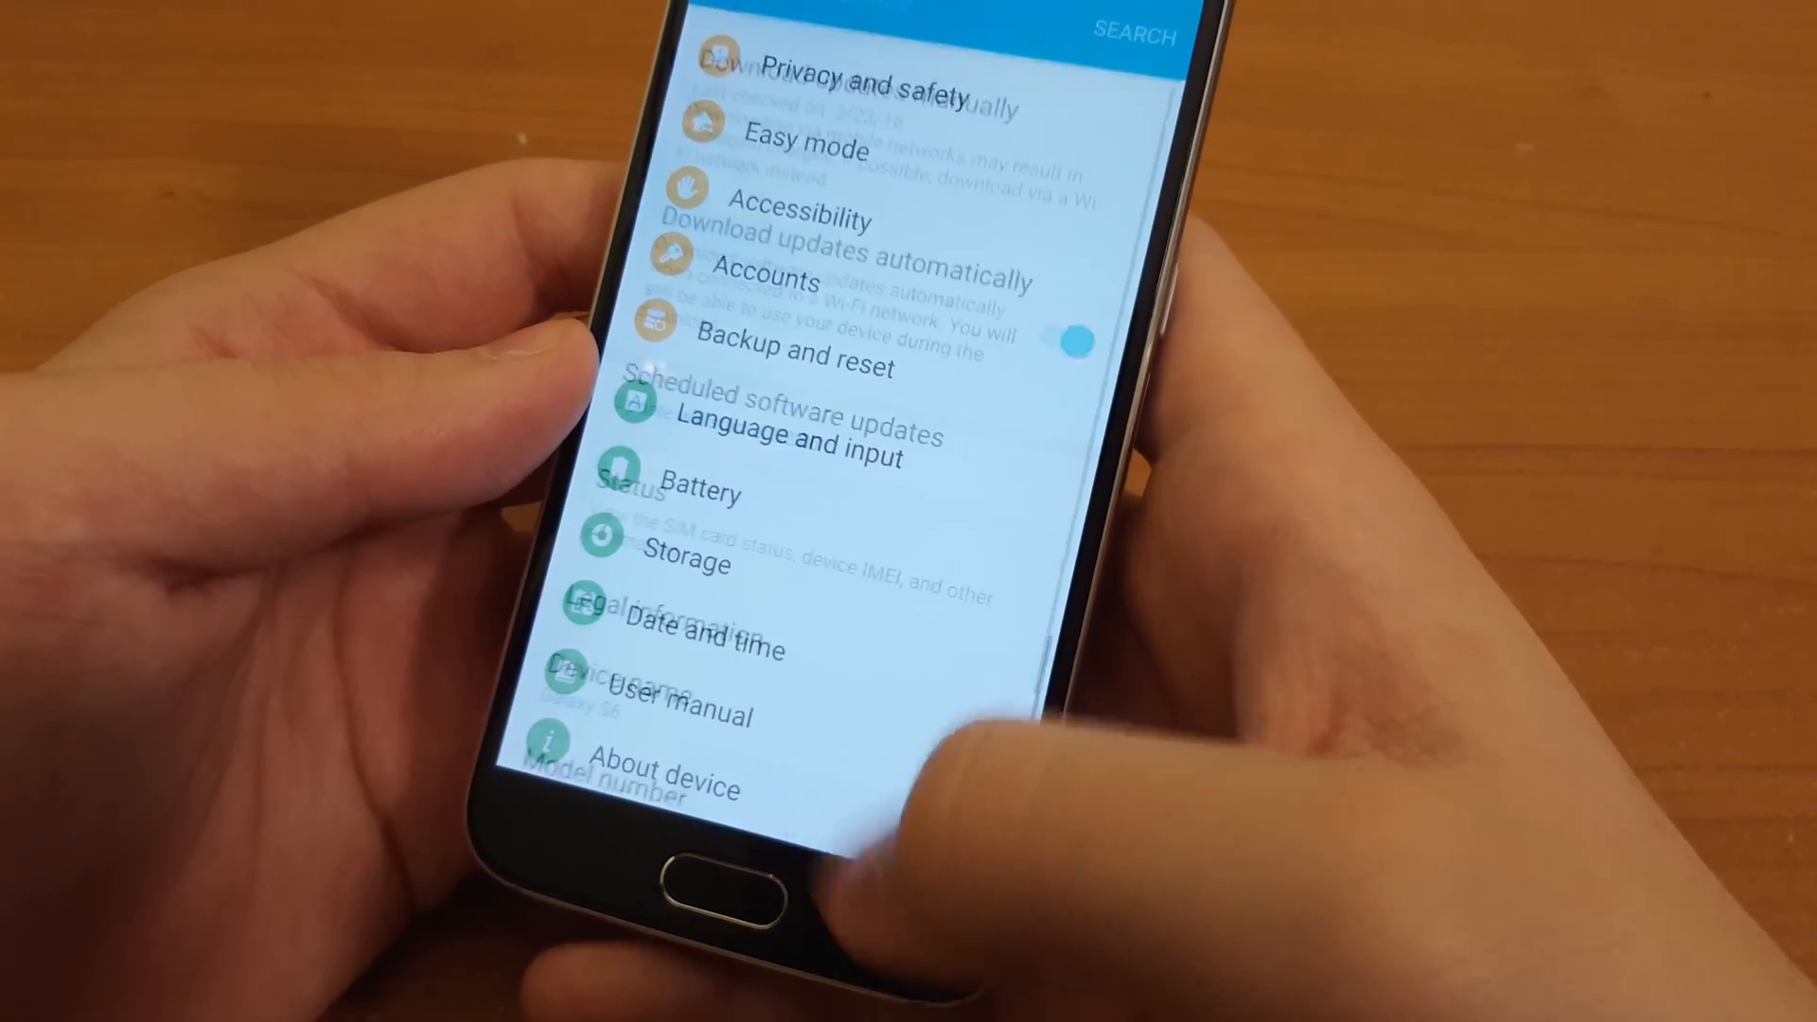
Visit the device information page and return to the main settings list
left_click(661, 770)
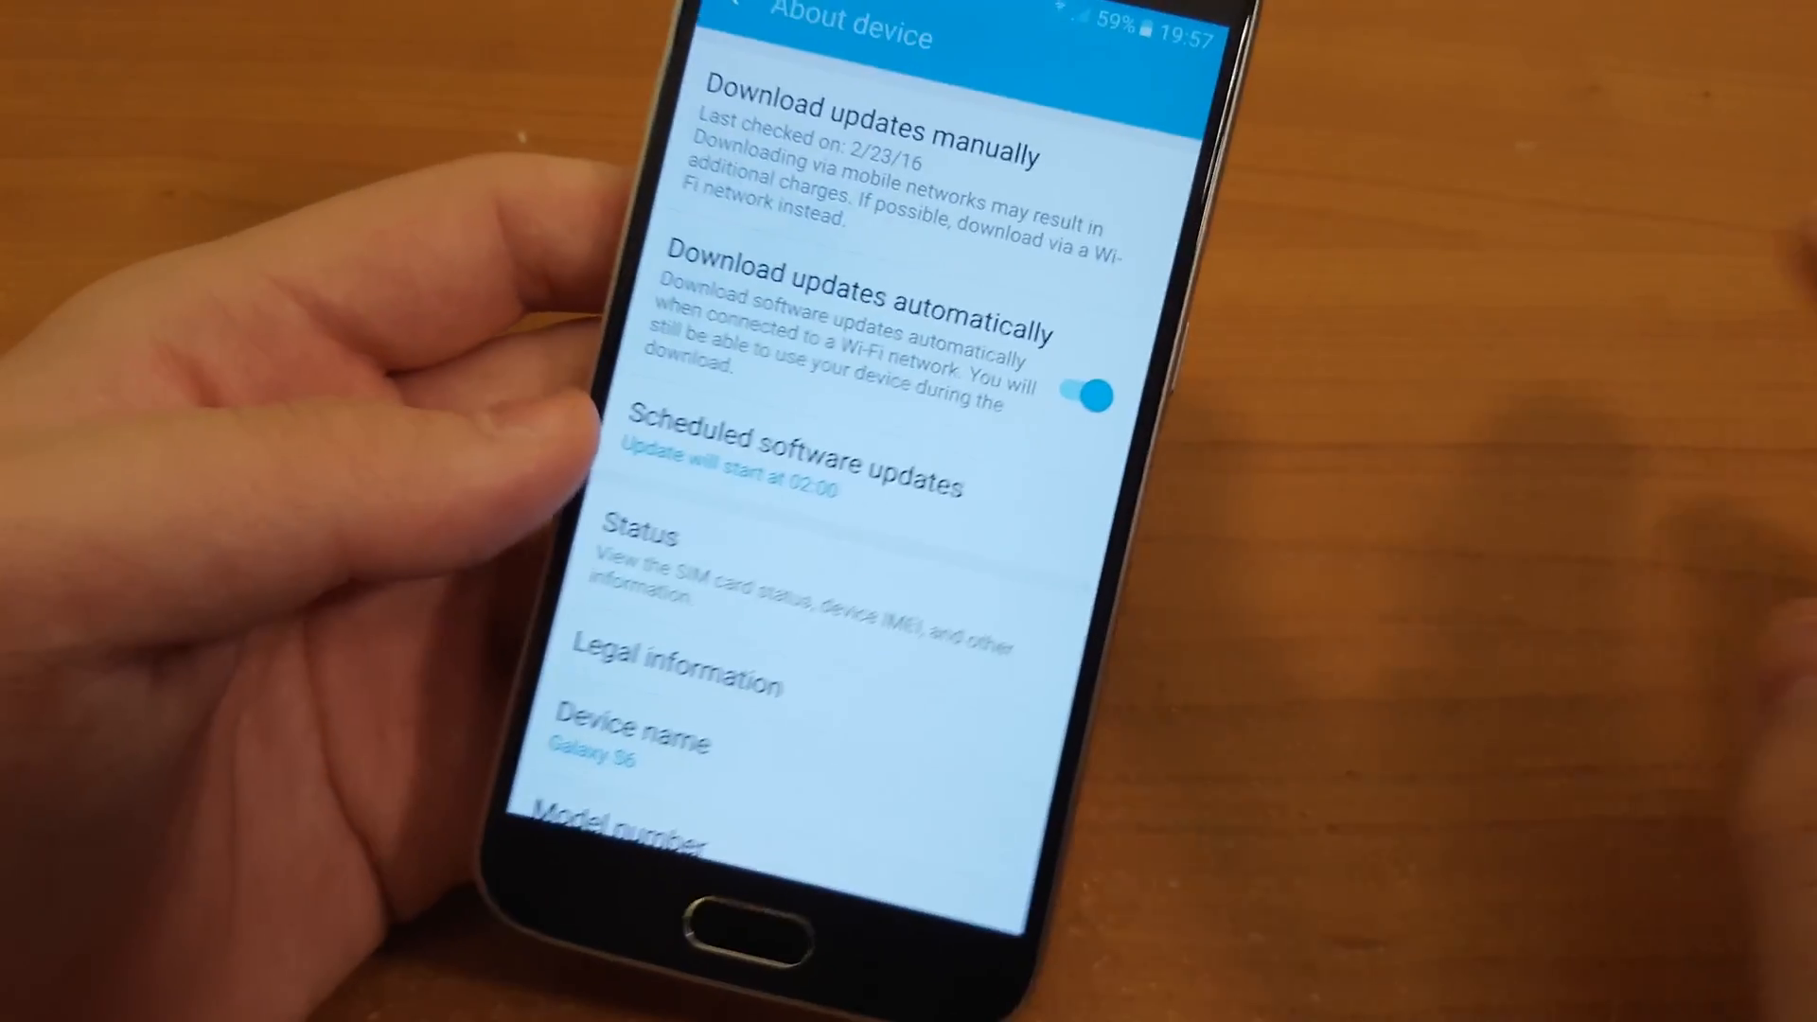
left_click(846, 128)
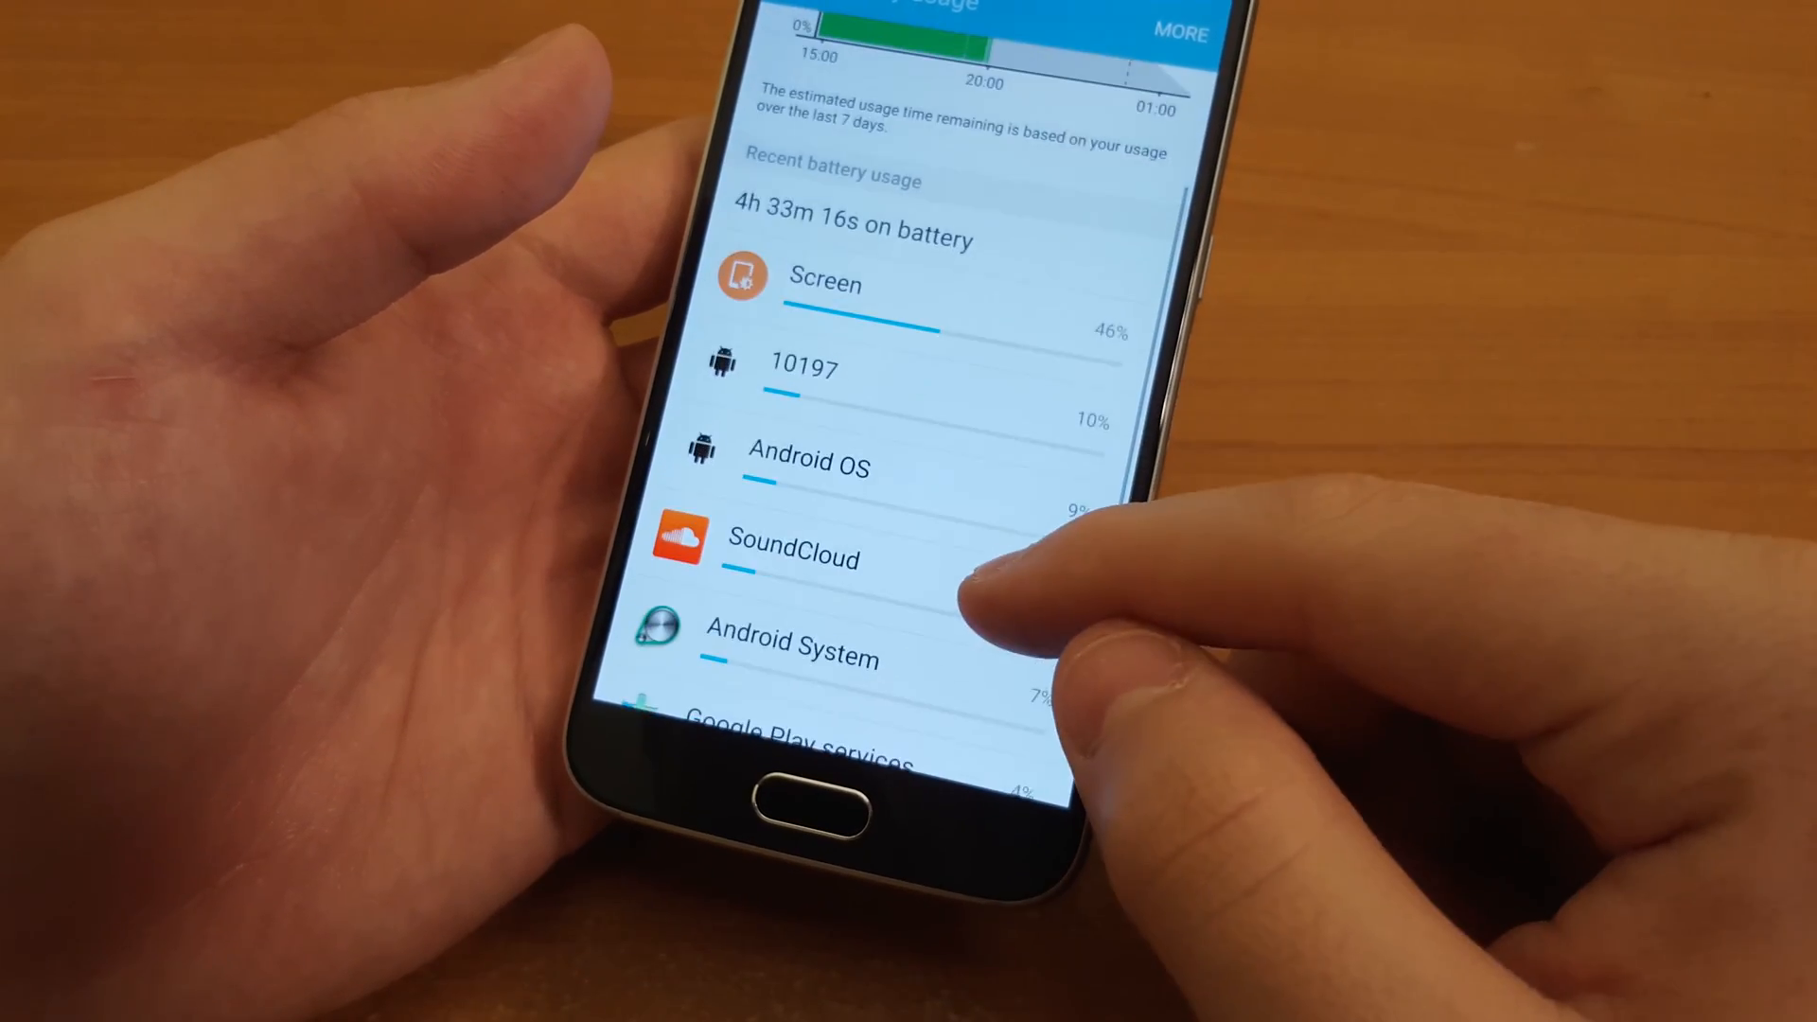
View the battery usage graph with 8h 4m 39s on battery and the recent usage list
left_click(801, 367)
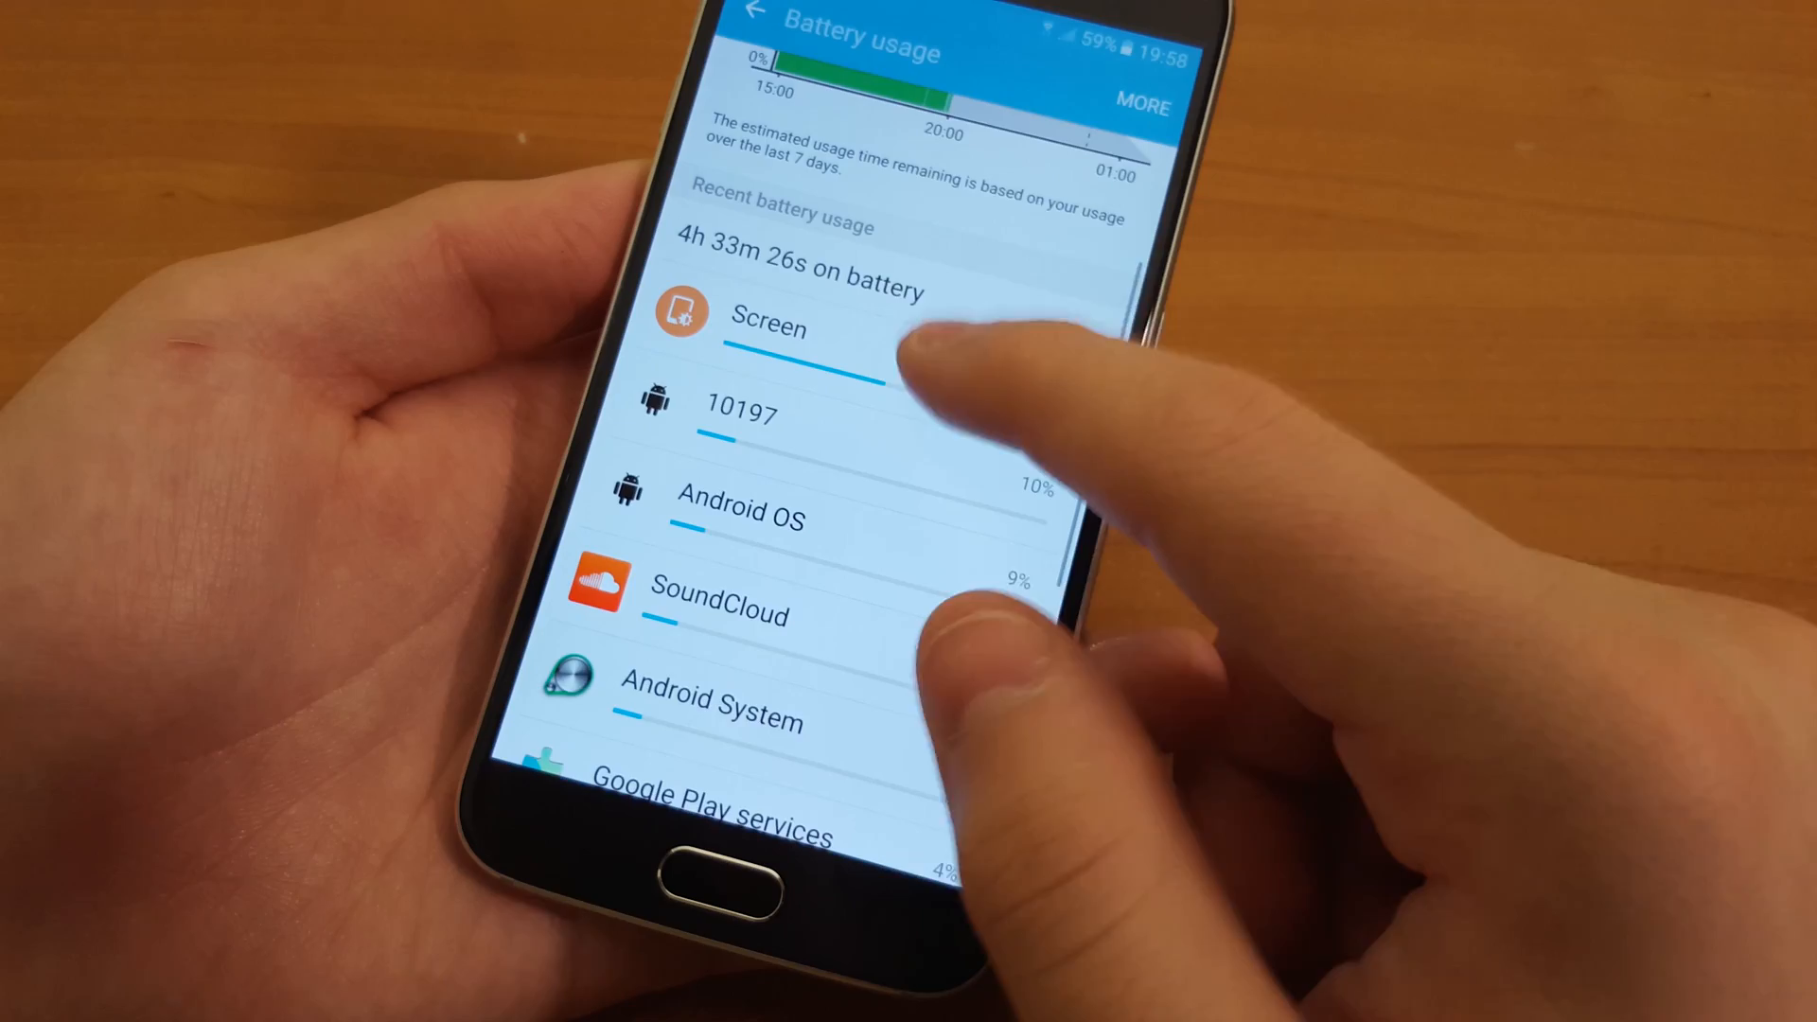
left_click(768, 328)
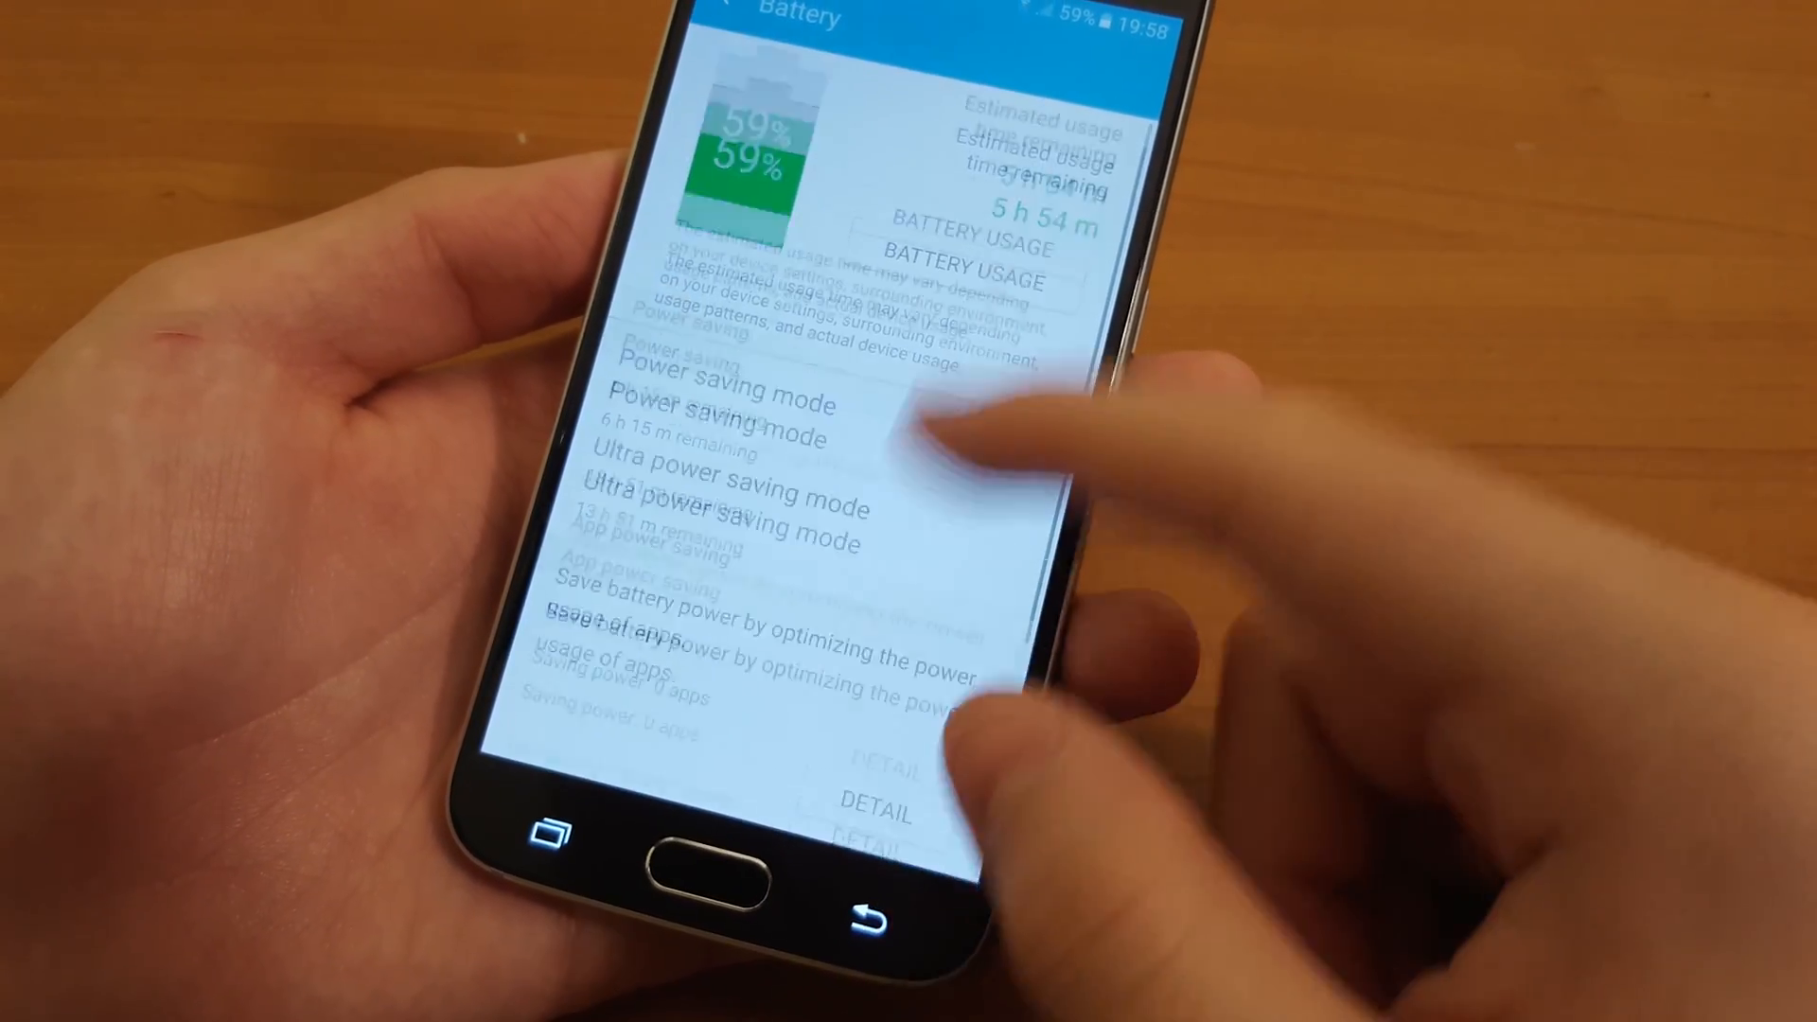
scroll("down", 3)
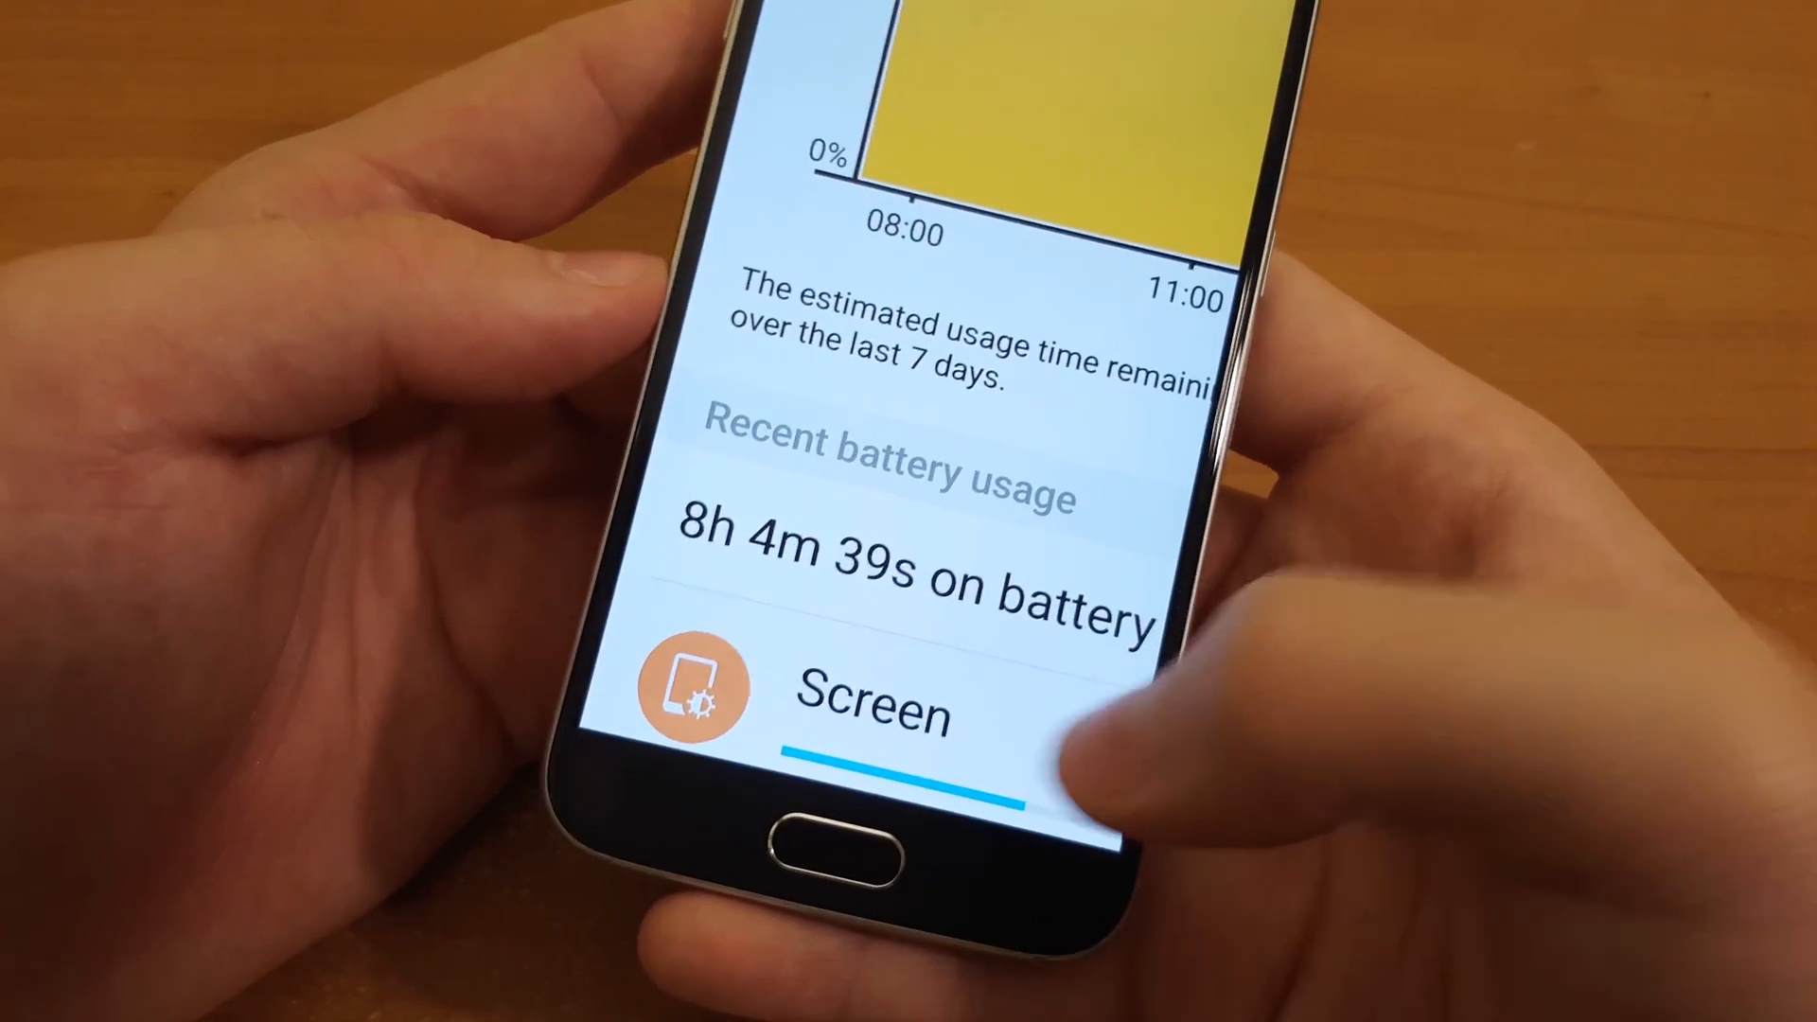
scroll("up", 3)
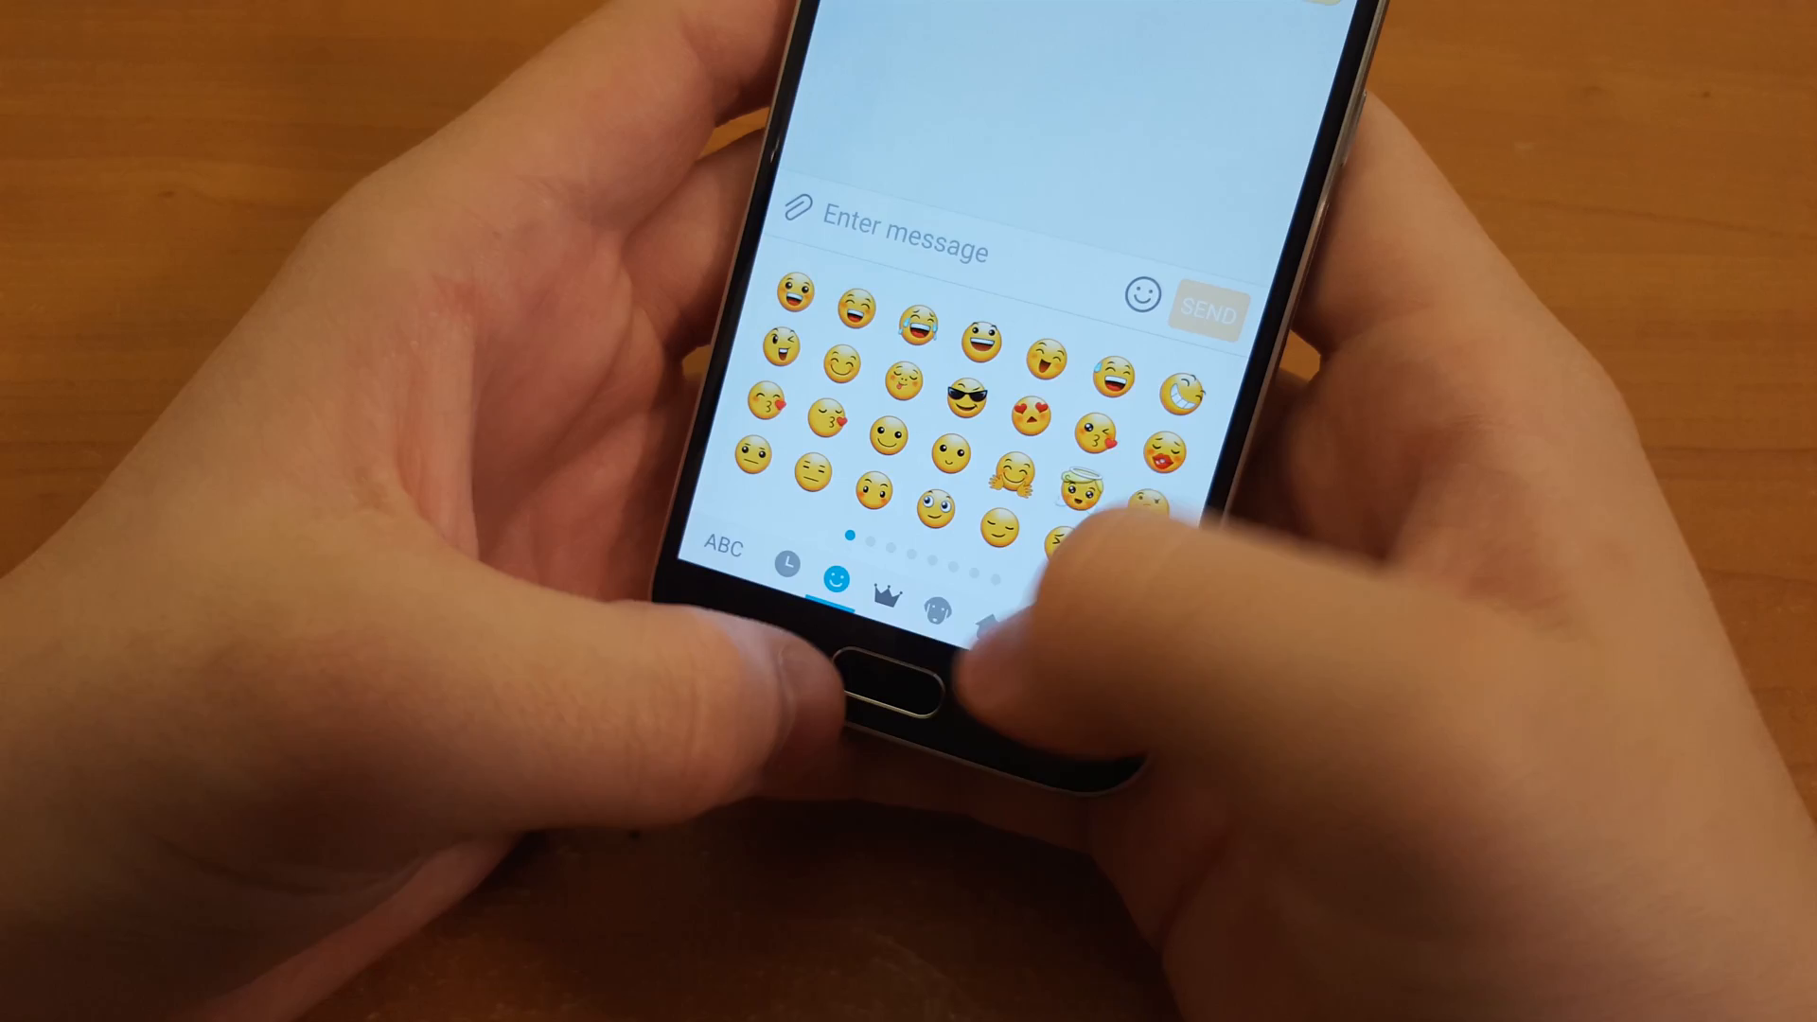
Switch the message keyboard to the emoji grid of smiley faces
left_click(924, 594)
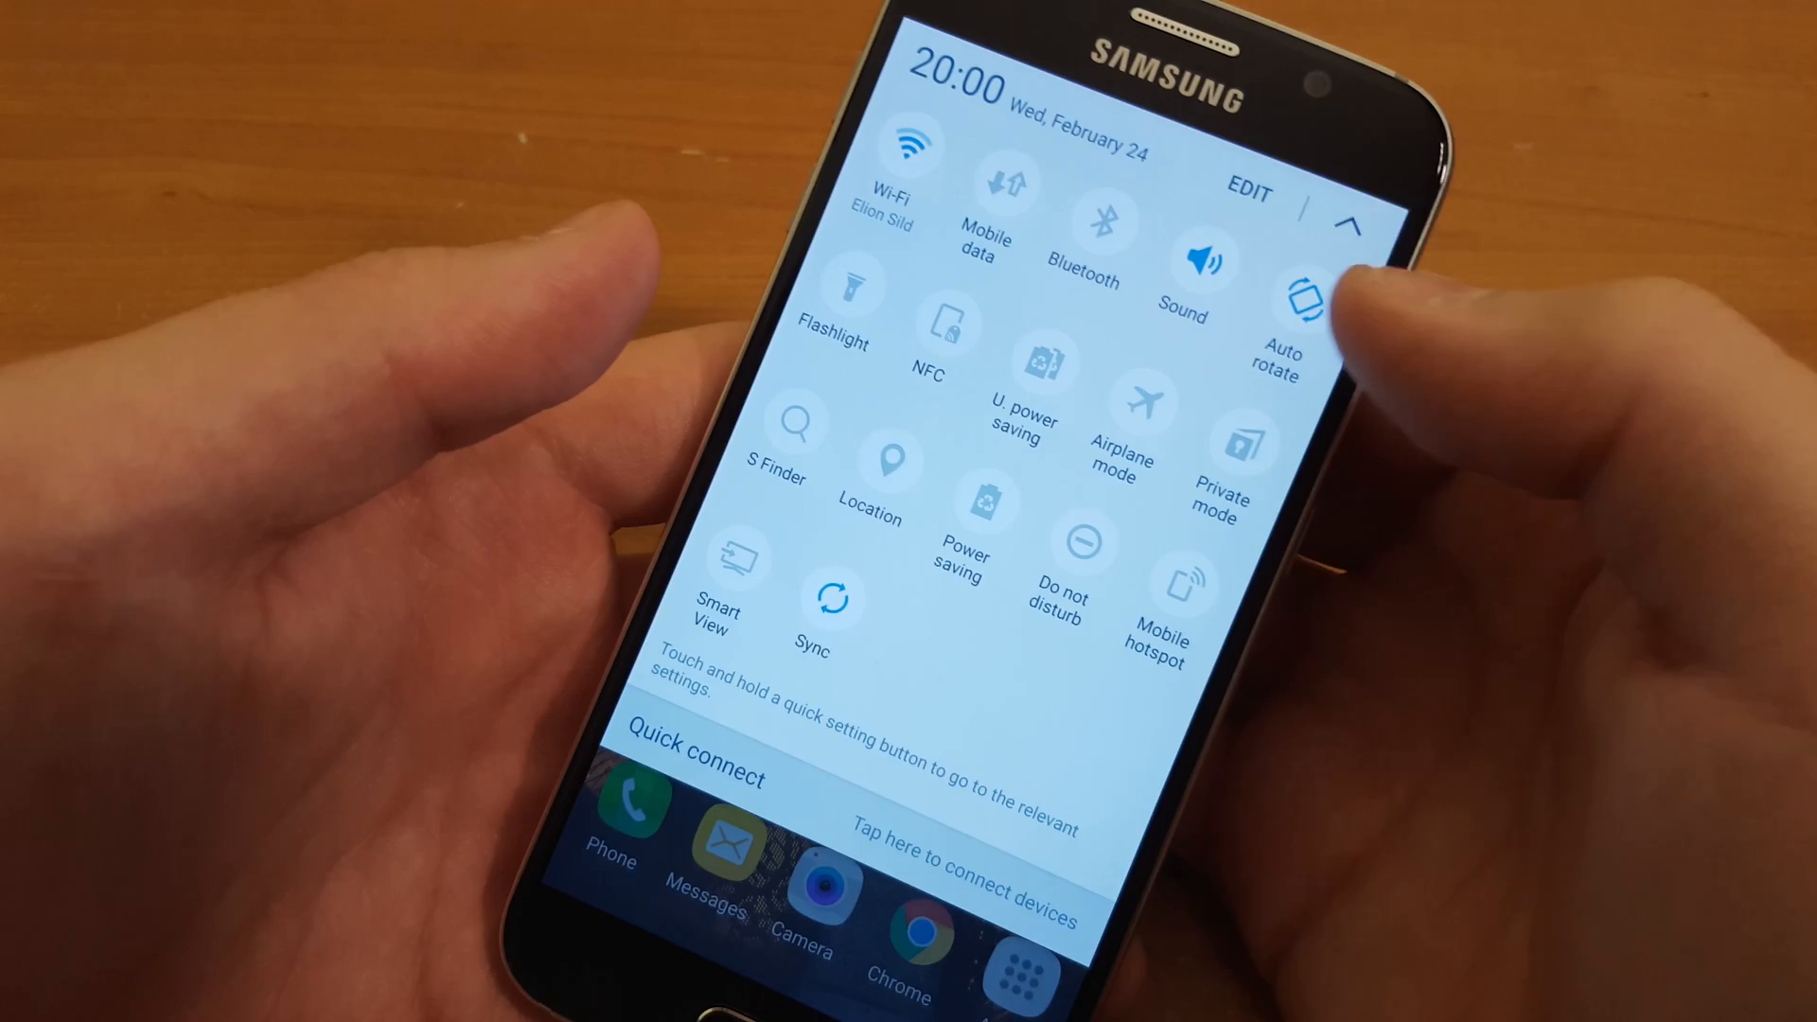
Expand the full quick settings panel with Wi-Fi, Flashlight, Power saving and Mobile hotspot toggles
left_click(1249, 190)
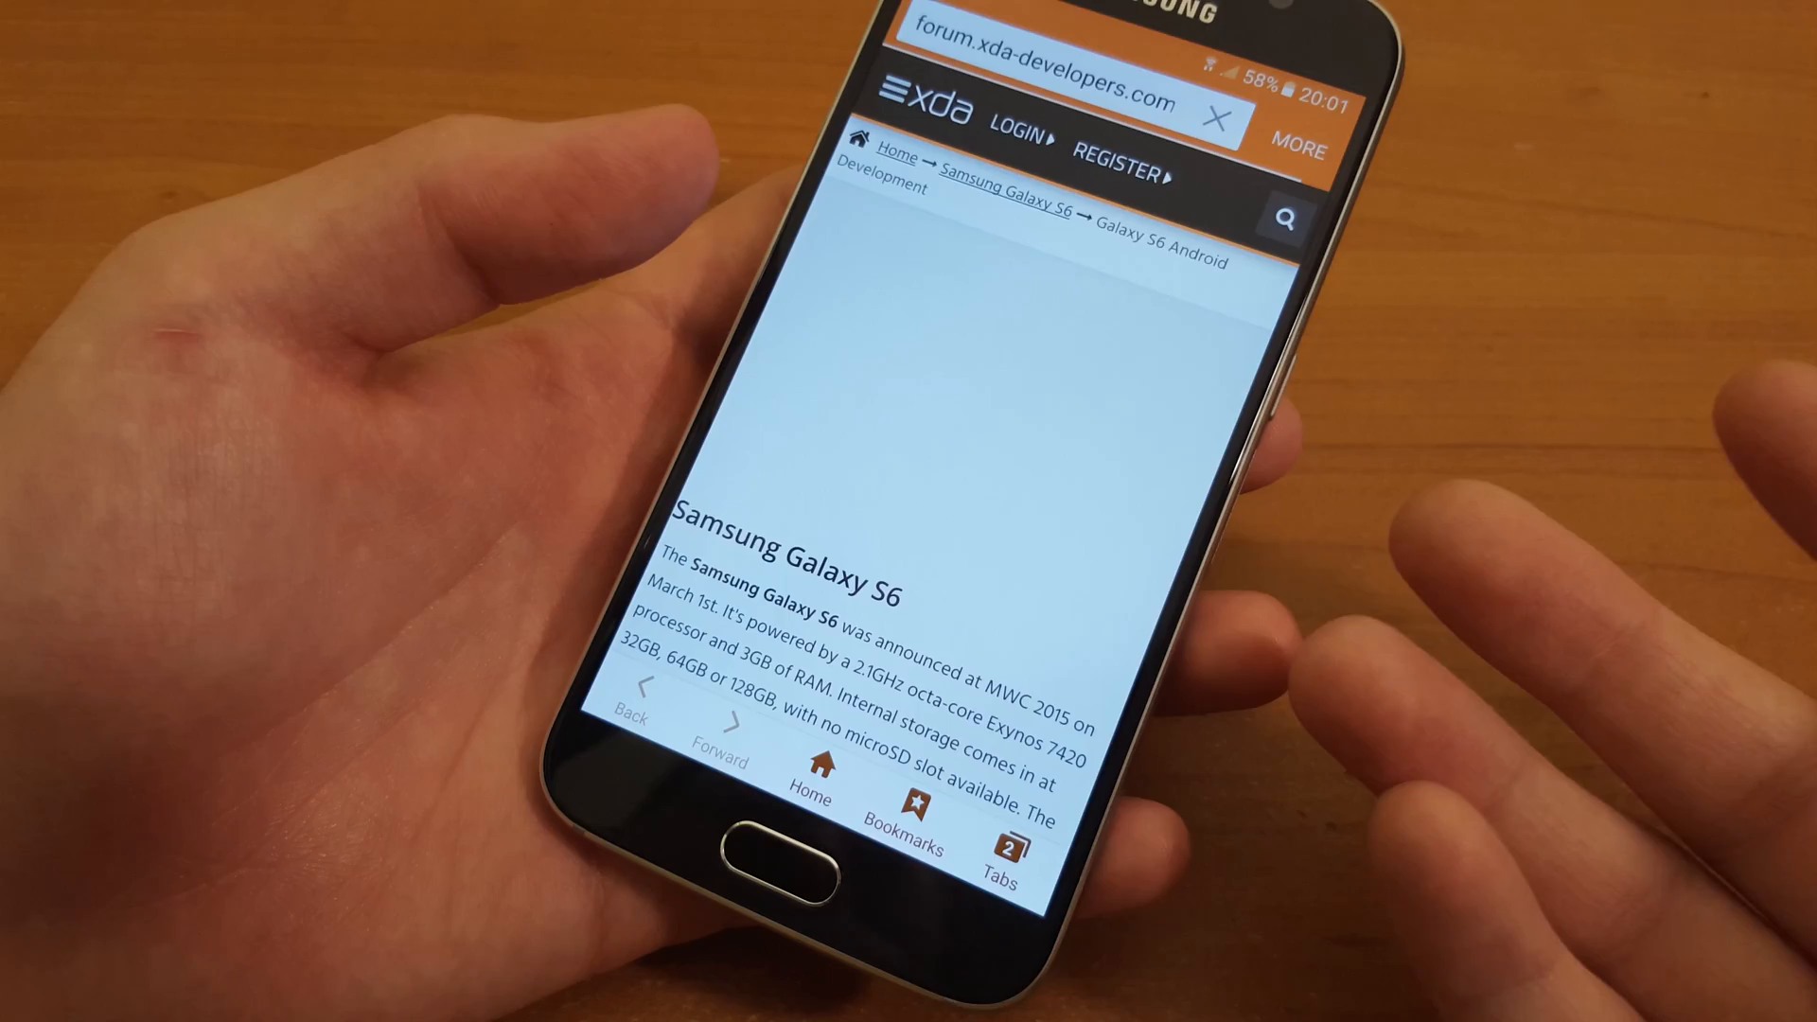
Scroll the SamFirm download page and leave the browser for the app grid
scroll("down", 3)
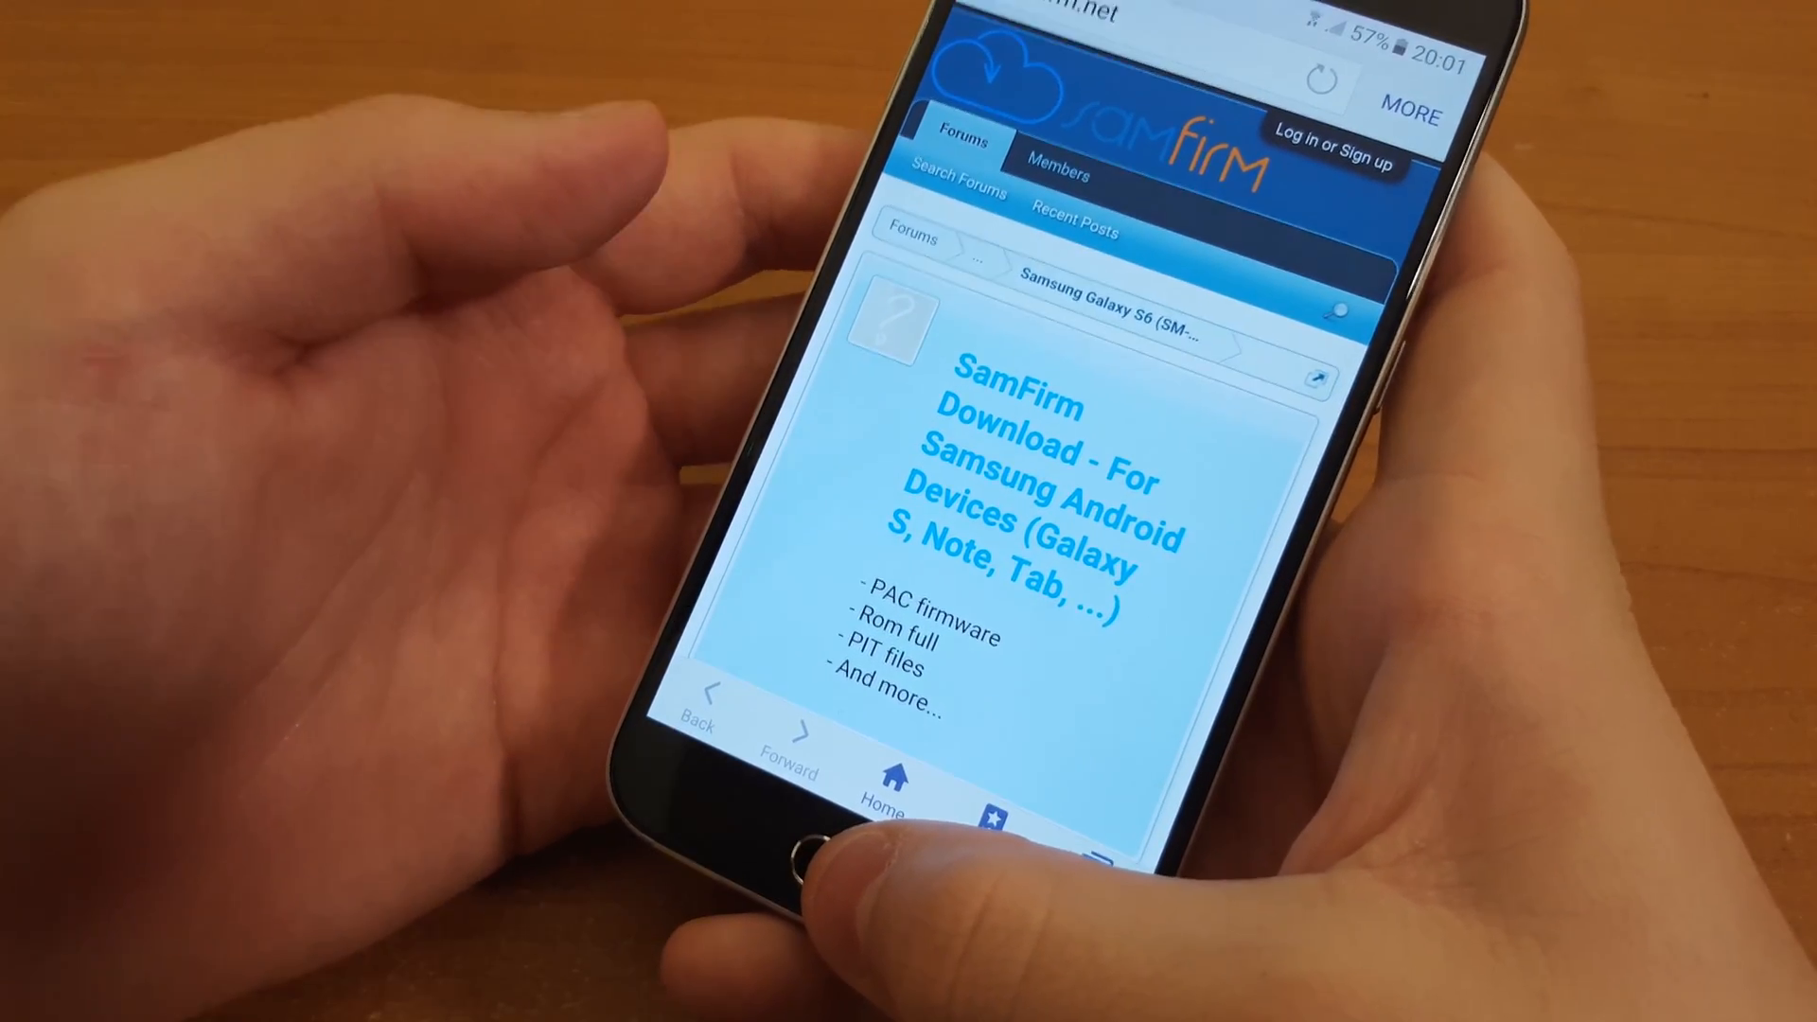
left_click(809, 835)
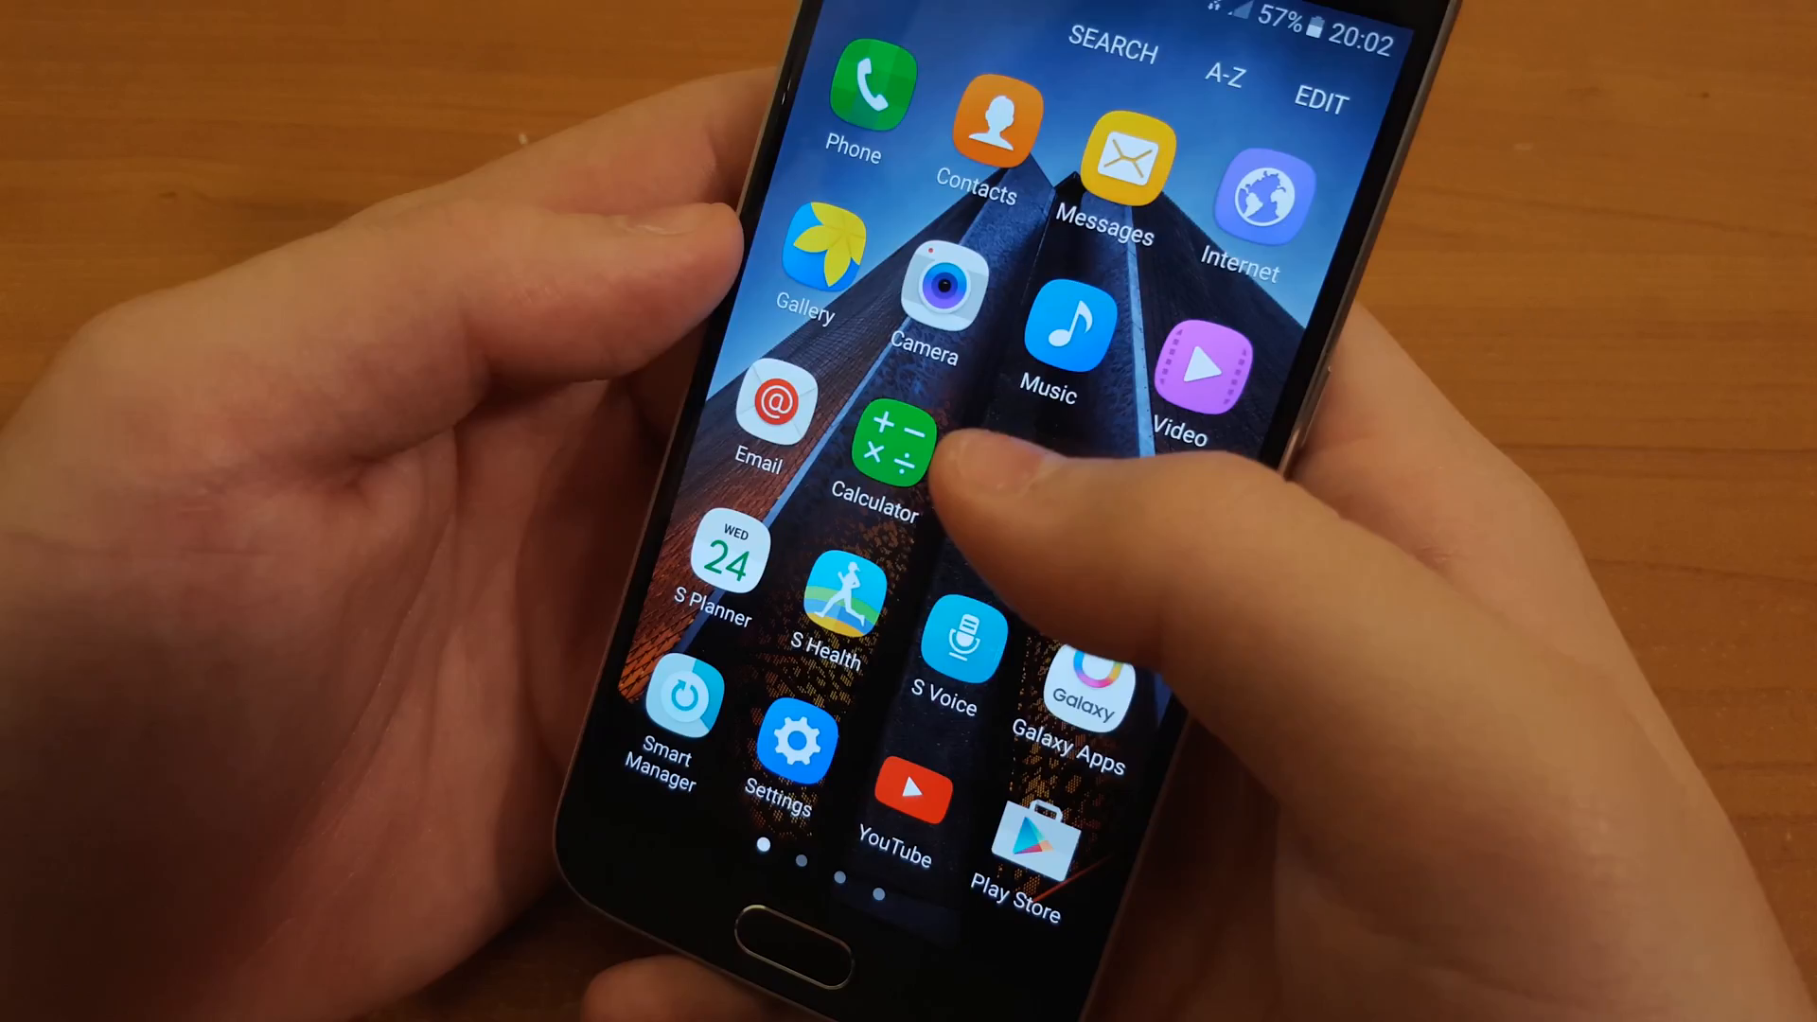
Launch the Camera app into photo mode from the Apps screen
left_click(928, 293)
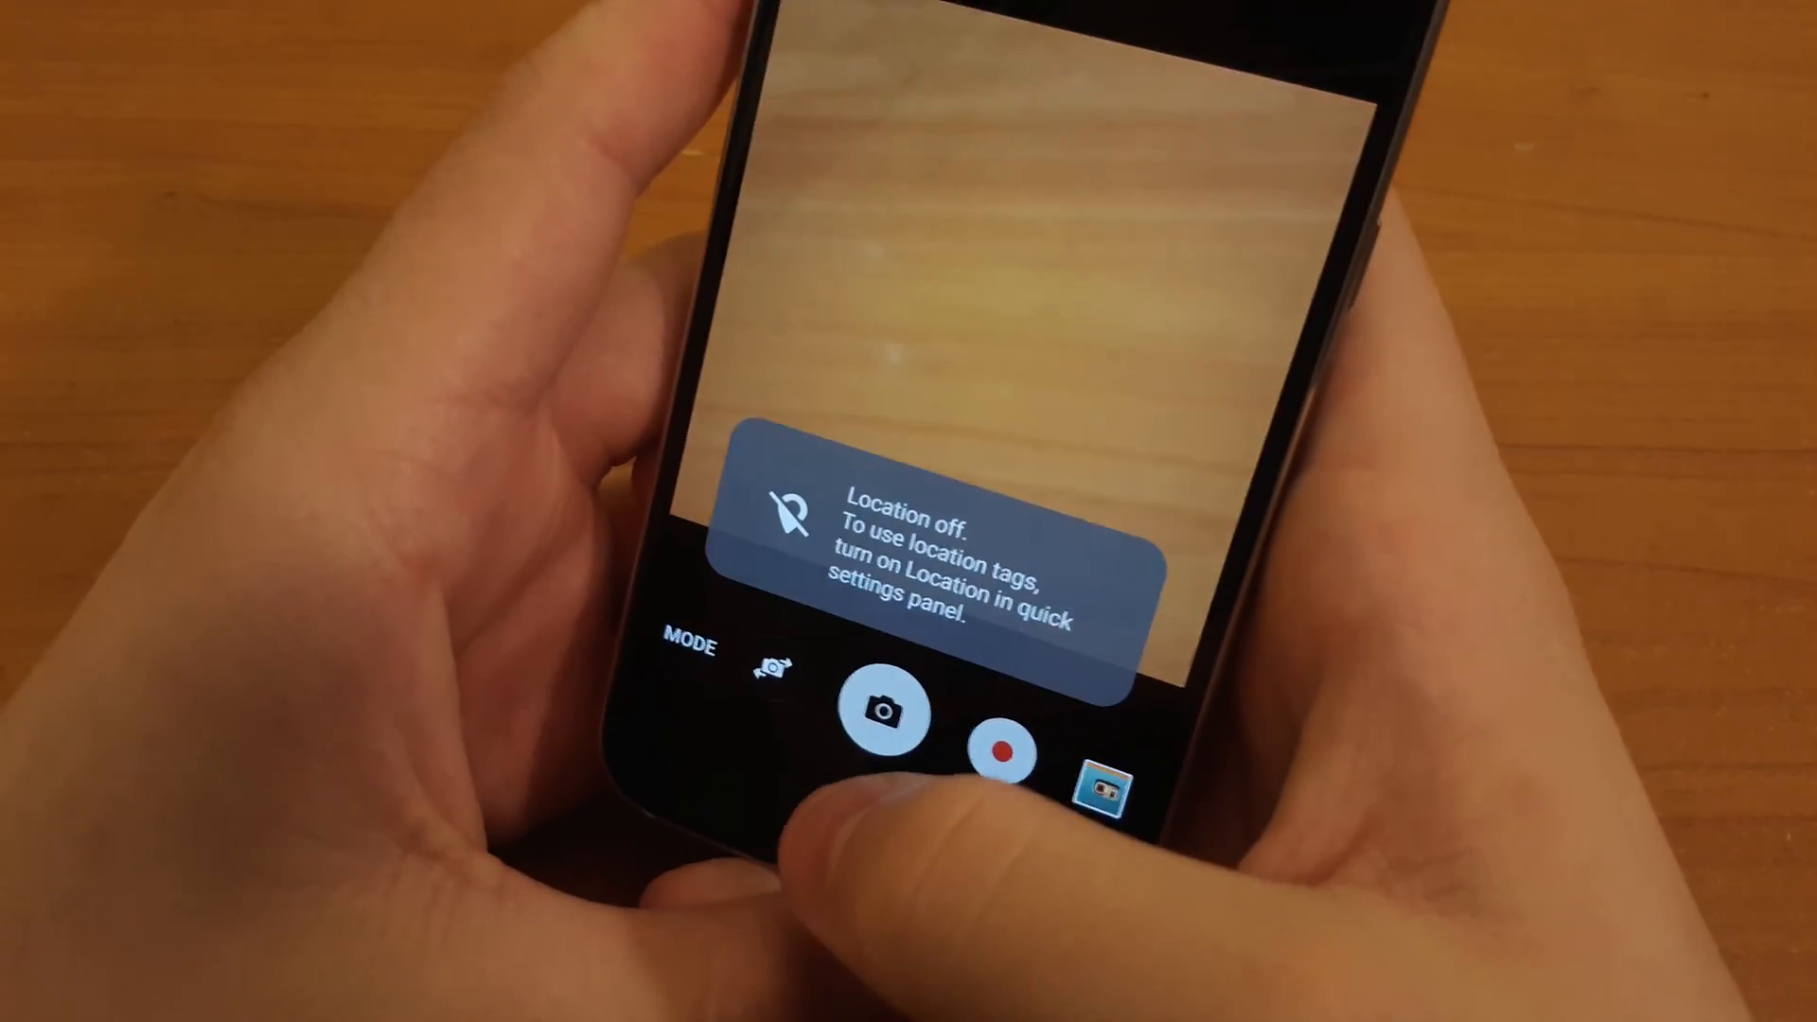